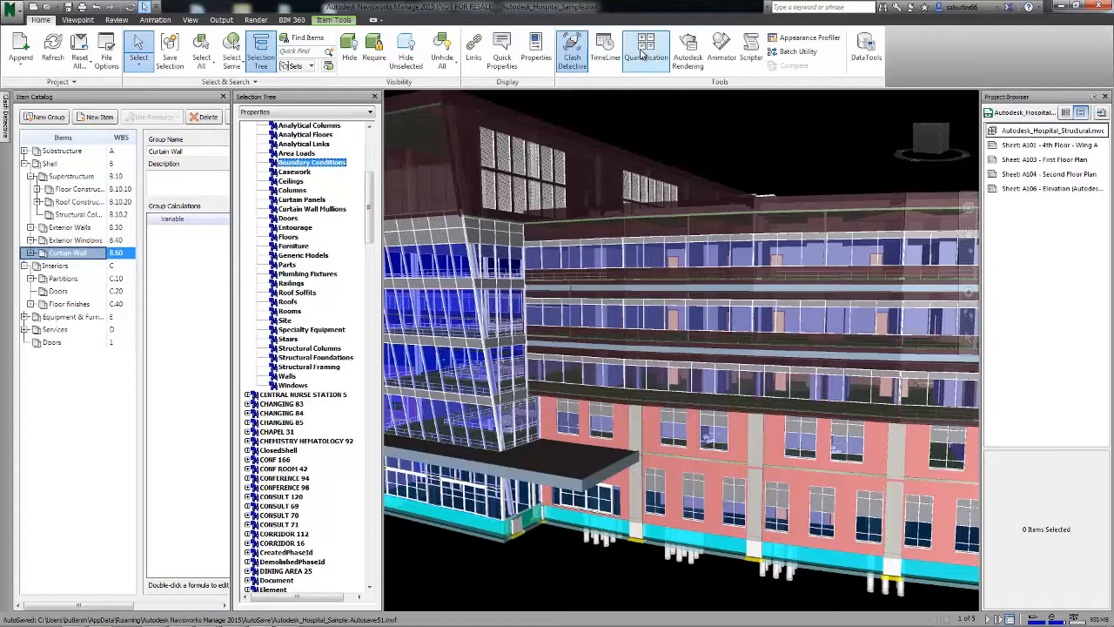
# Show the Quantification Workbook with the Curtain Wall item and its model takeoff.
pyautogui.click(647, 49)
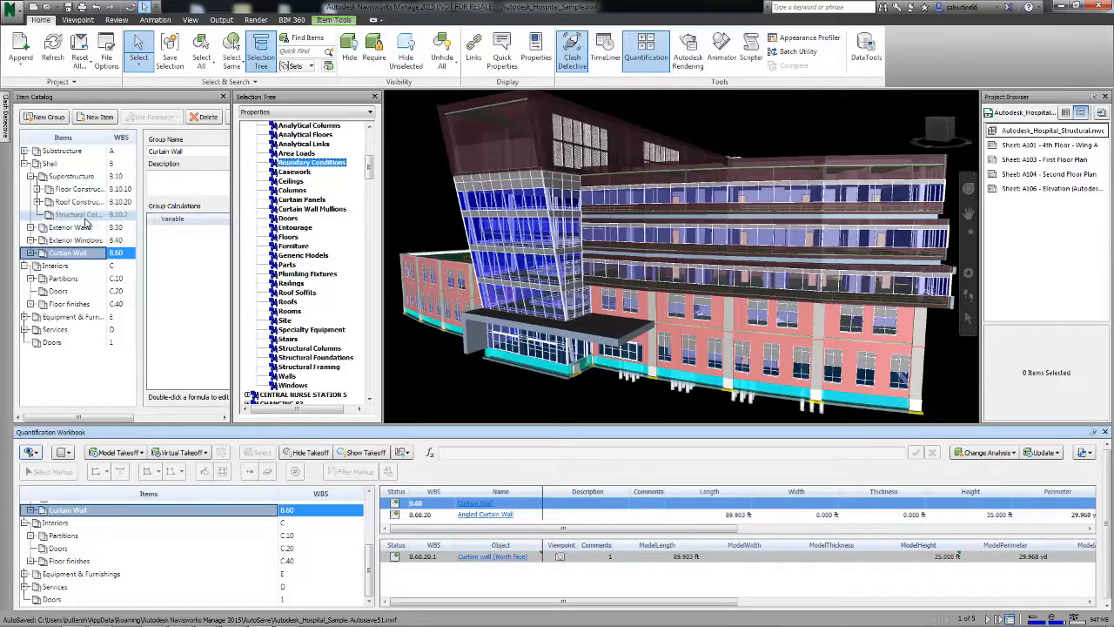
# Select the Structural Columns catalog item, currently showing no takeoffs.
pyautogui.click(78, 214)
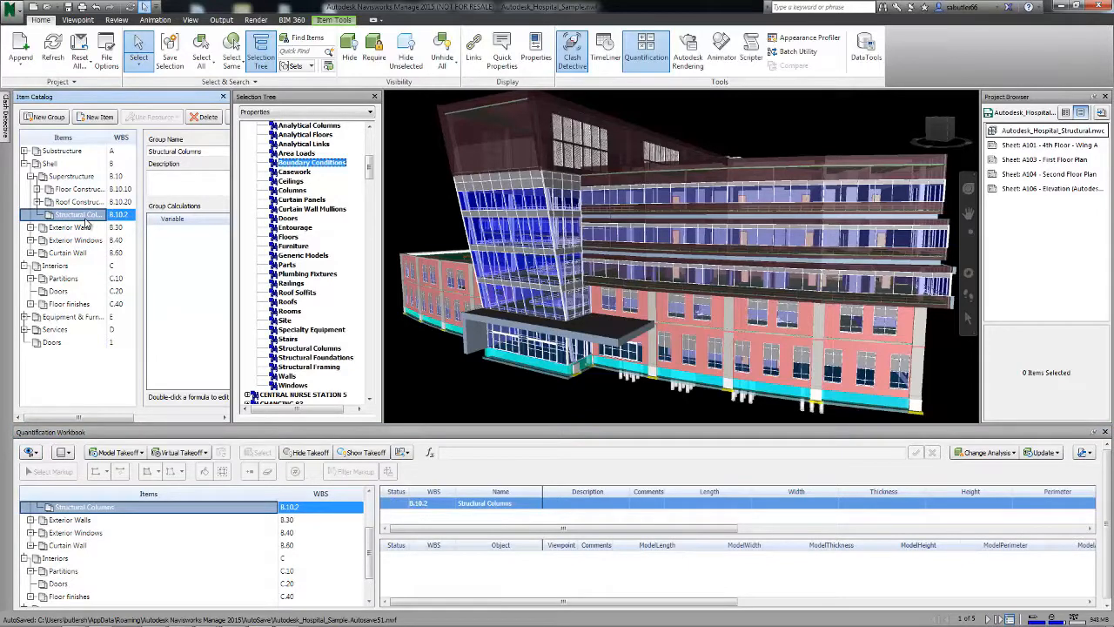
pyautogui.moveTo(213, 207)
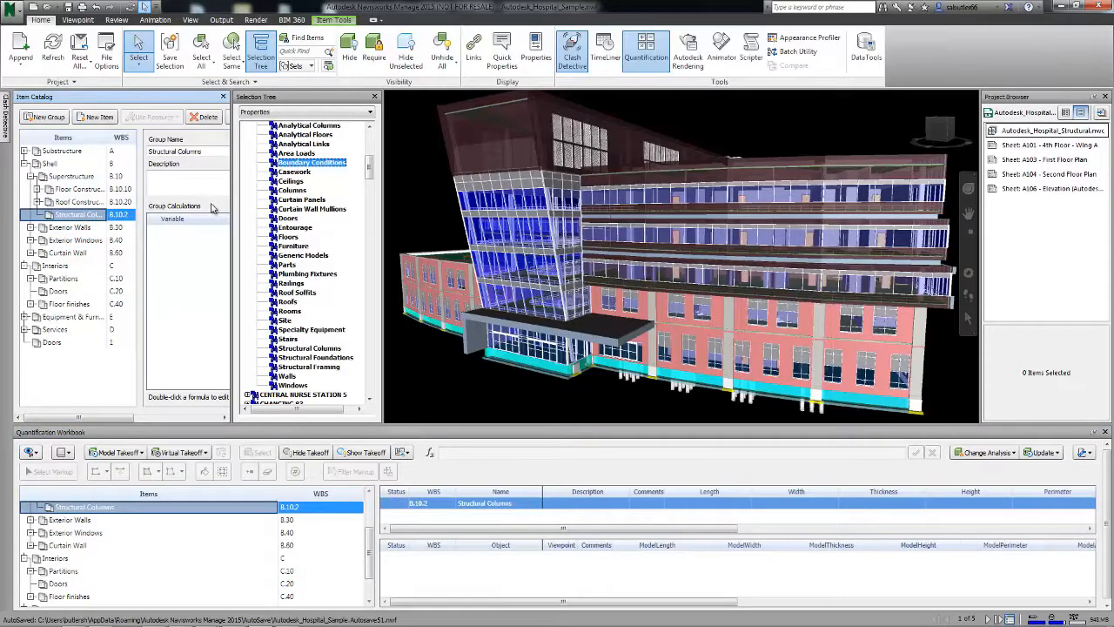
pyautogui.click(291, 190)
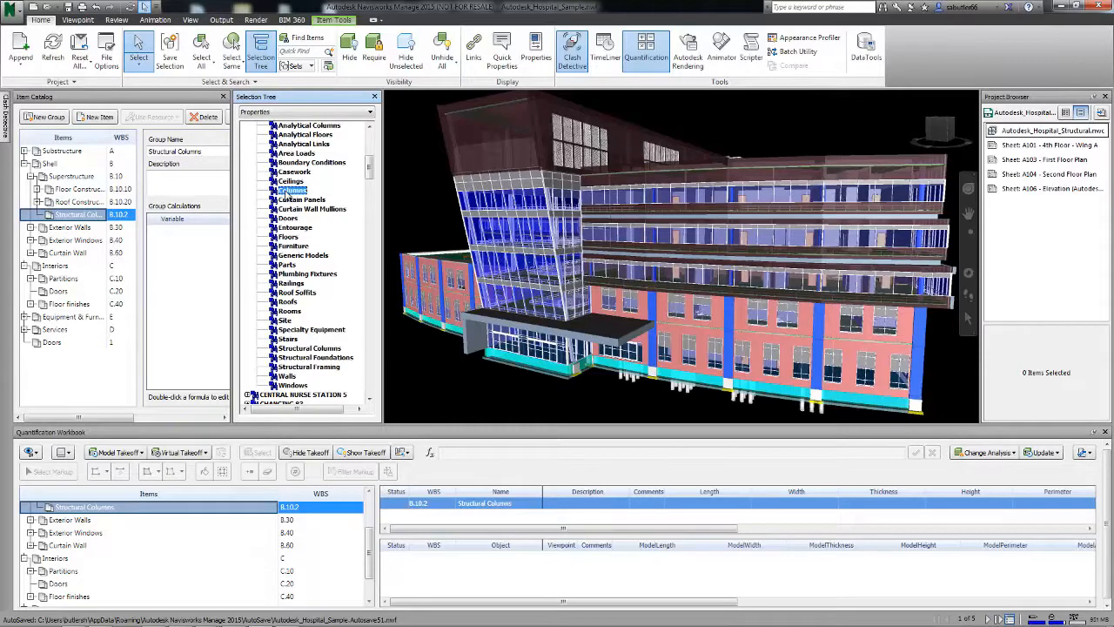
# Take off the Structural Columns set into size-based items such as 18" x 18" and 24" Diameter.
pyautogui.rightClick(292, 188)
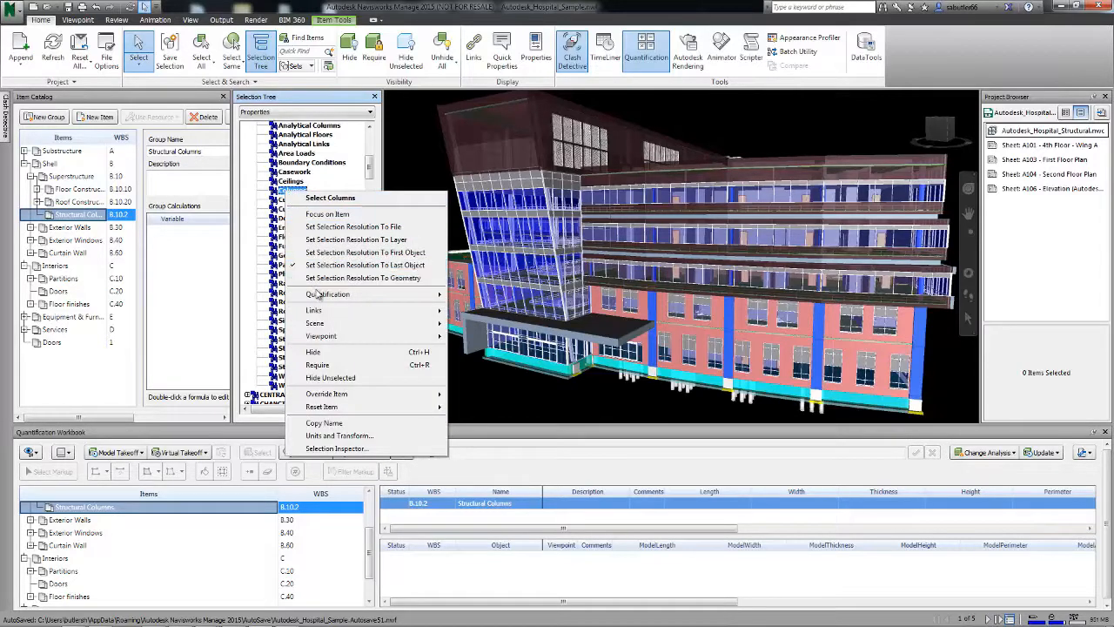
pyautogui.moveTo(327, 292)
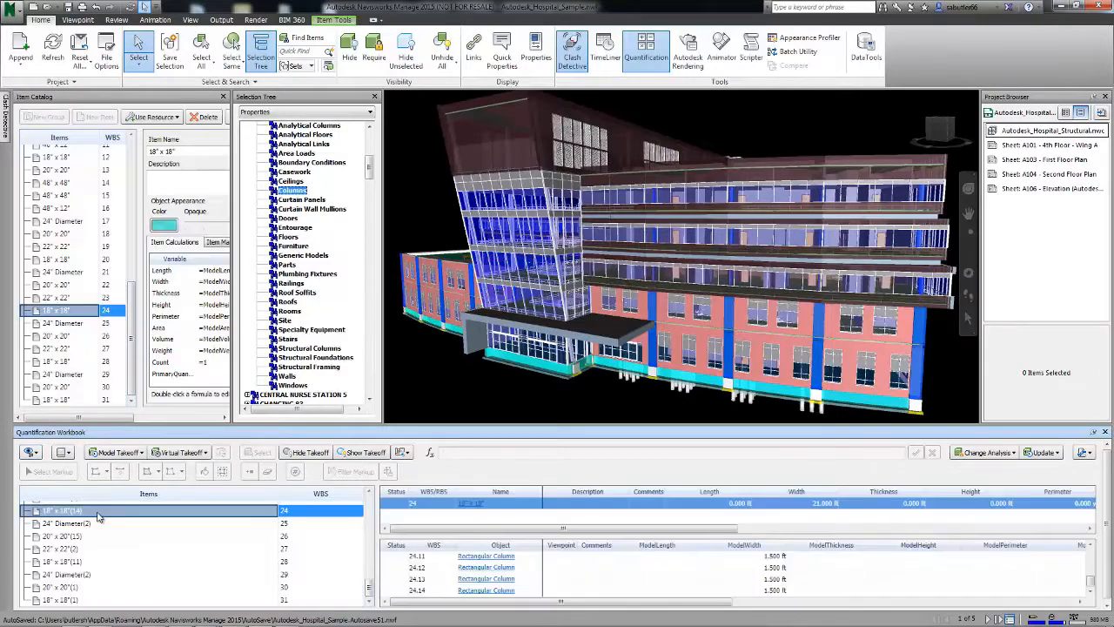
pyautogui.click(70, 522)
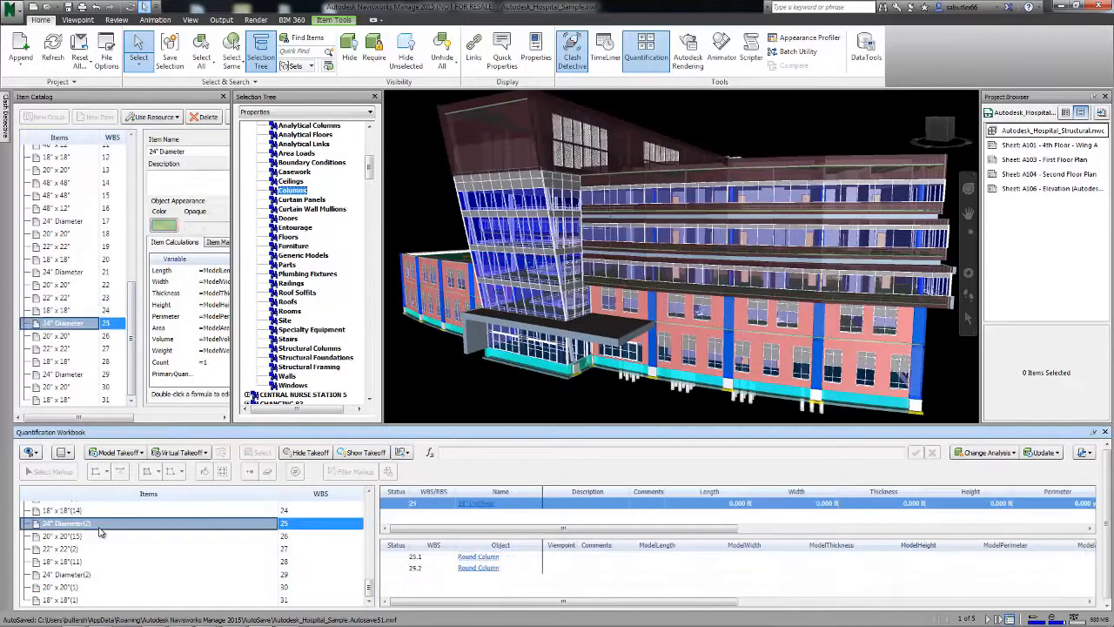
pyautogui.click(87, 533)
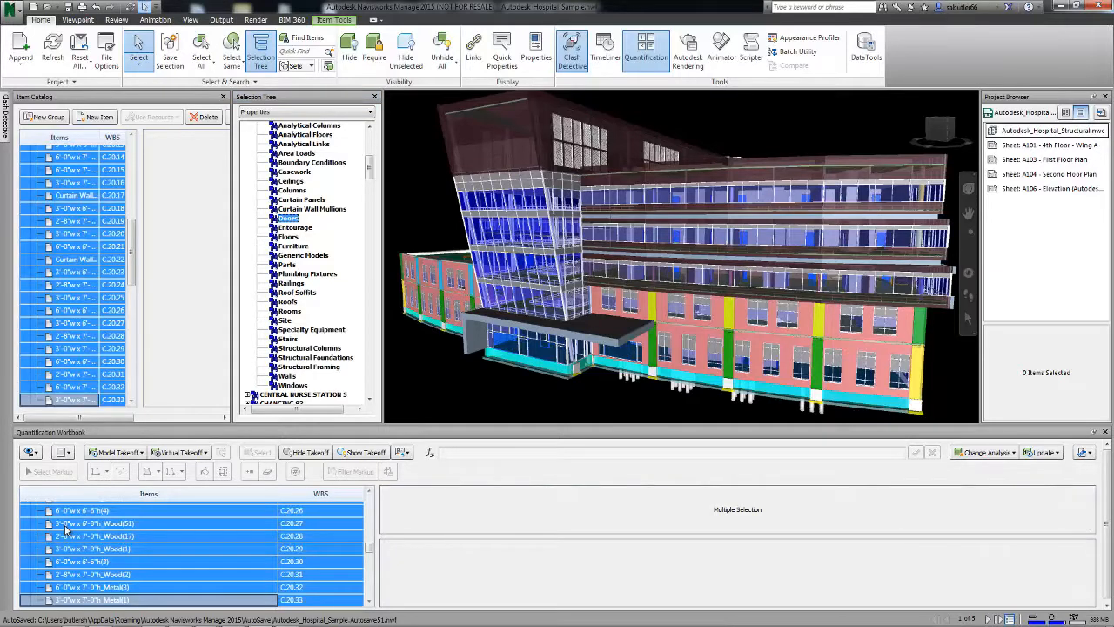
# Review a door-size takeoff item and select the 3'-0" x 7'-0"_Wood door item.
pyautogui.click(87, 524)
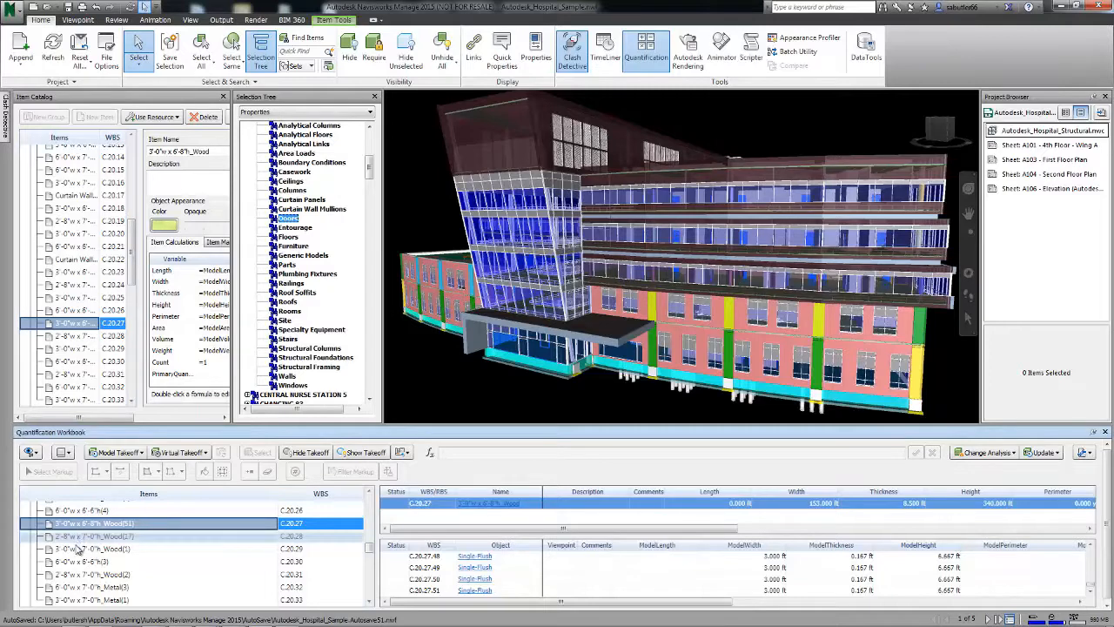
pyautogui.click(101, 548)
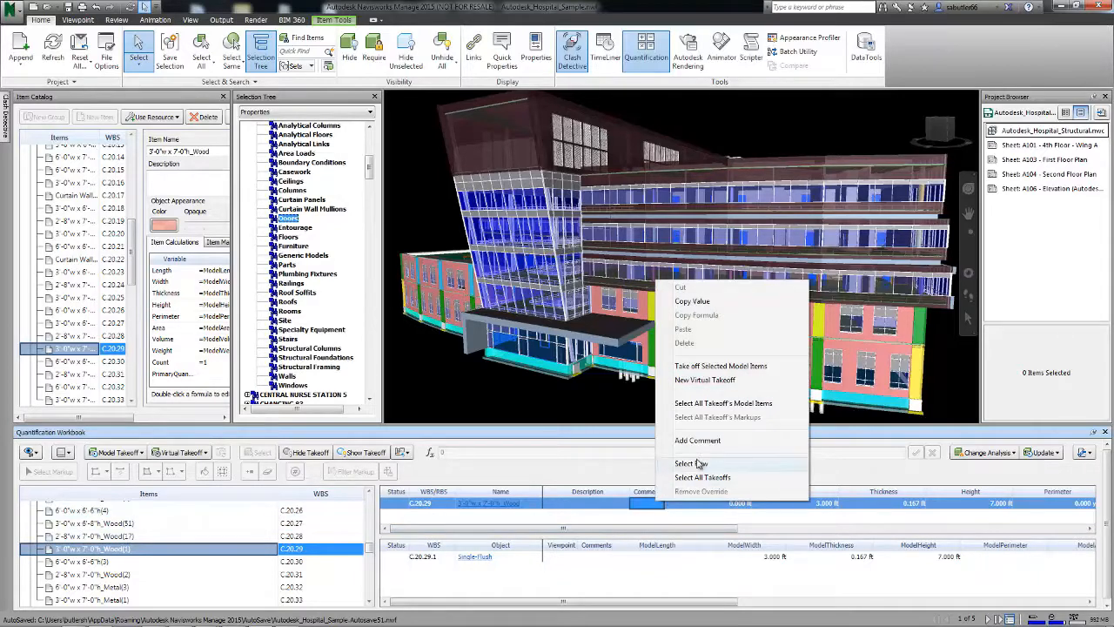
# Add the comment "Please confirm door selection" to the wood door takeoff.
pyautogui.click(697, 440)
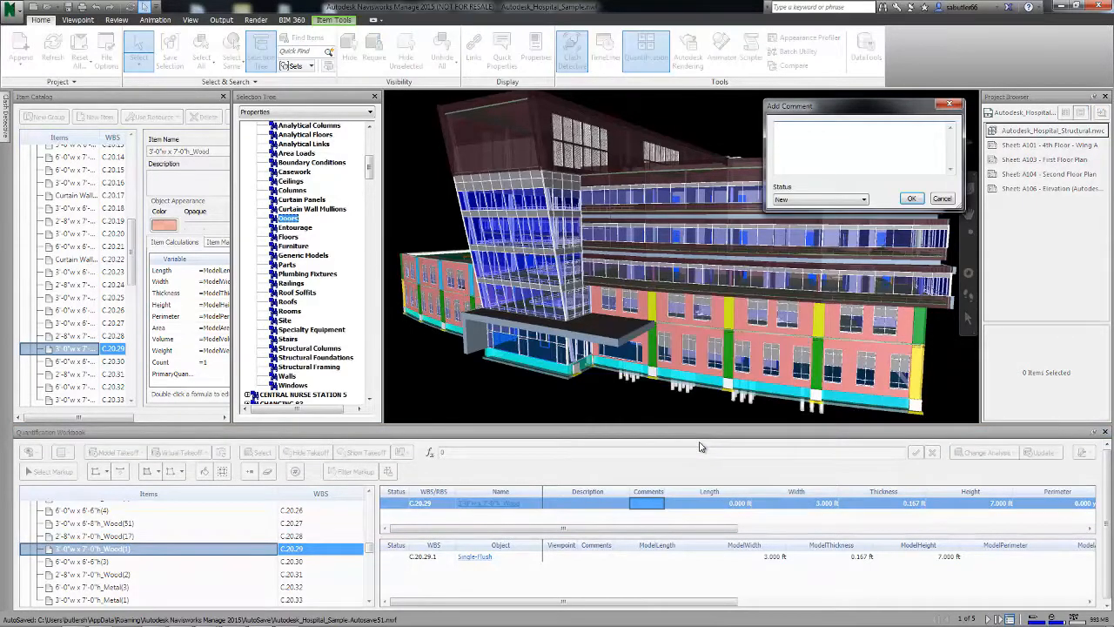
pyautogui.write('Please confirm door selection')
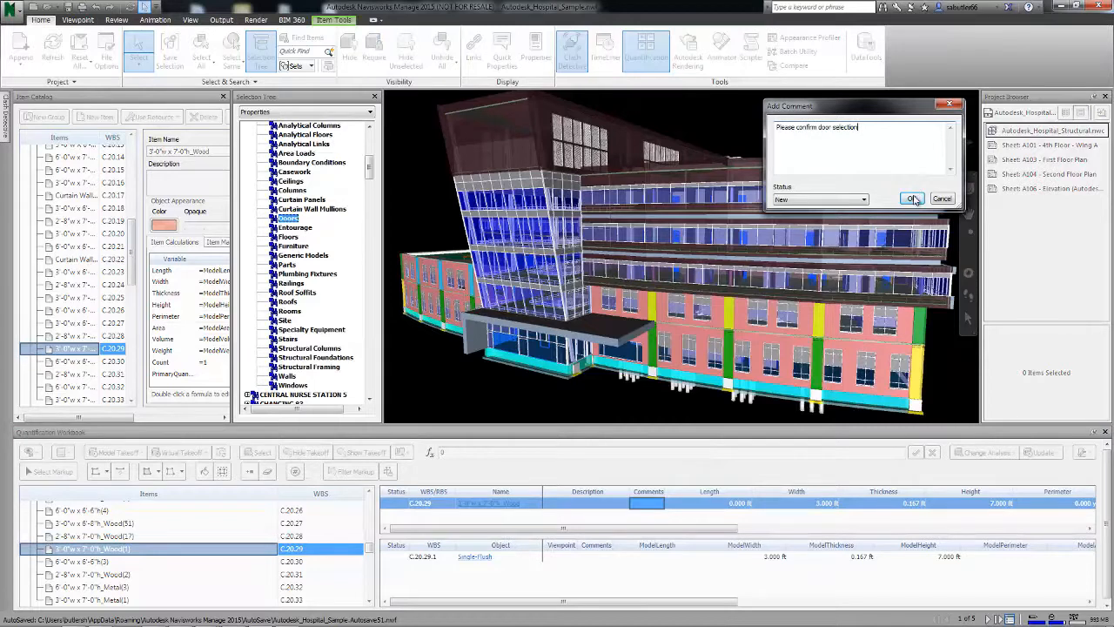
pyautogui.click(912, 198)
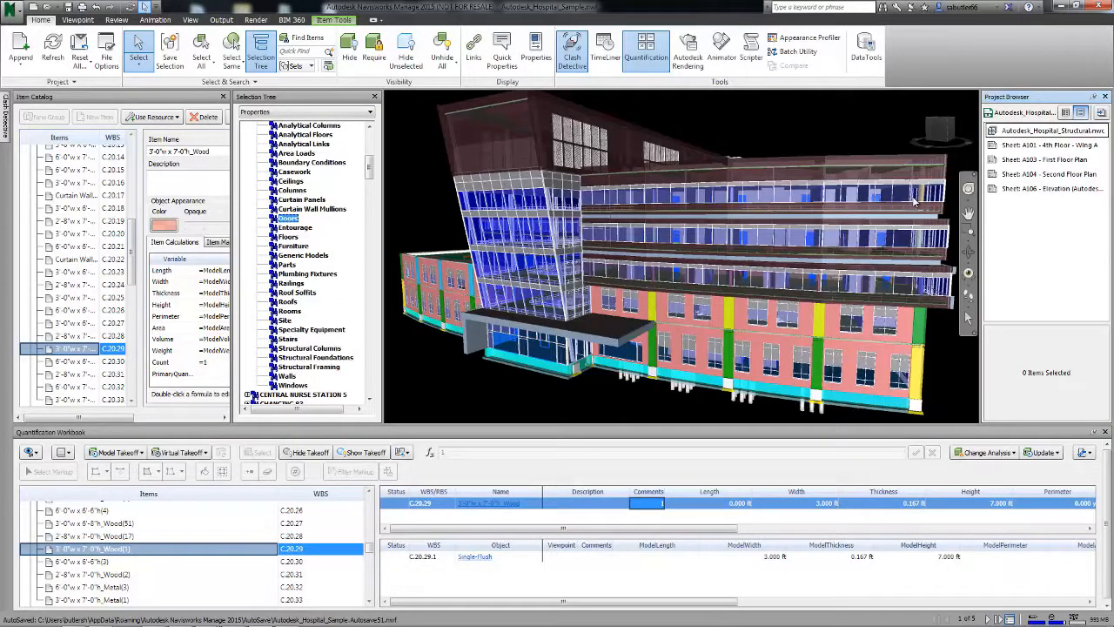
pyautogui.moveTo(905, 216)
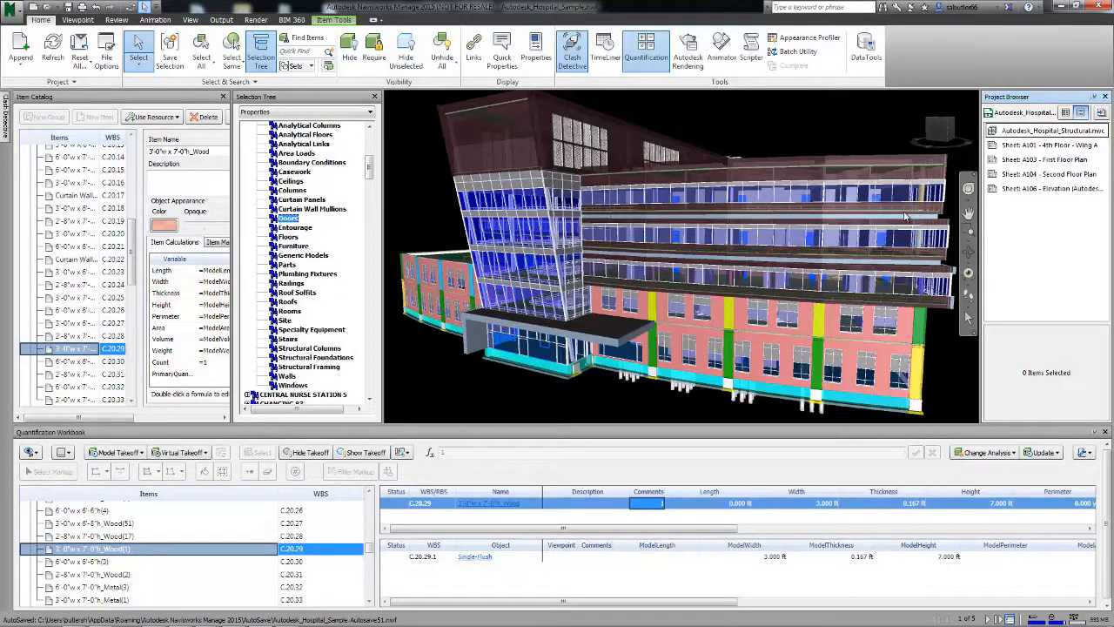